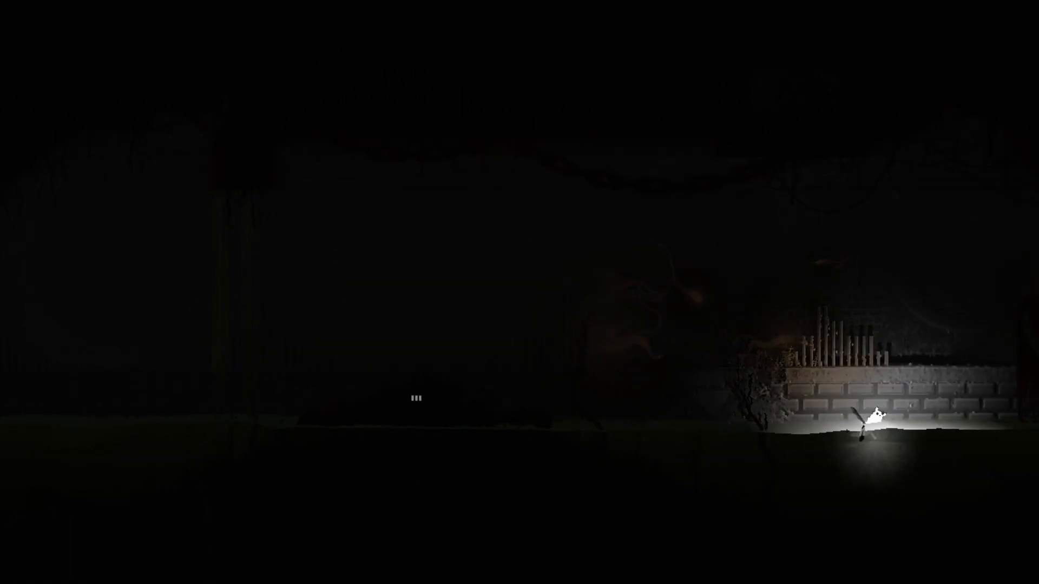
# - Move the slugcat left and right through the region, continuing after its death
pyautogui.press('left')
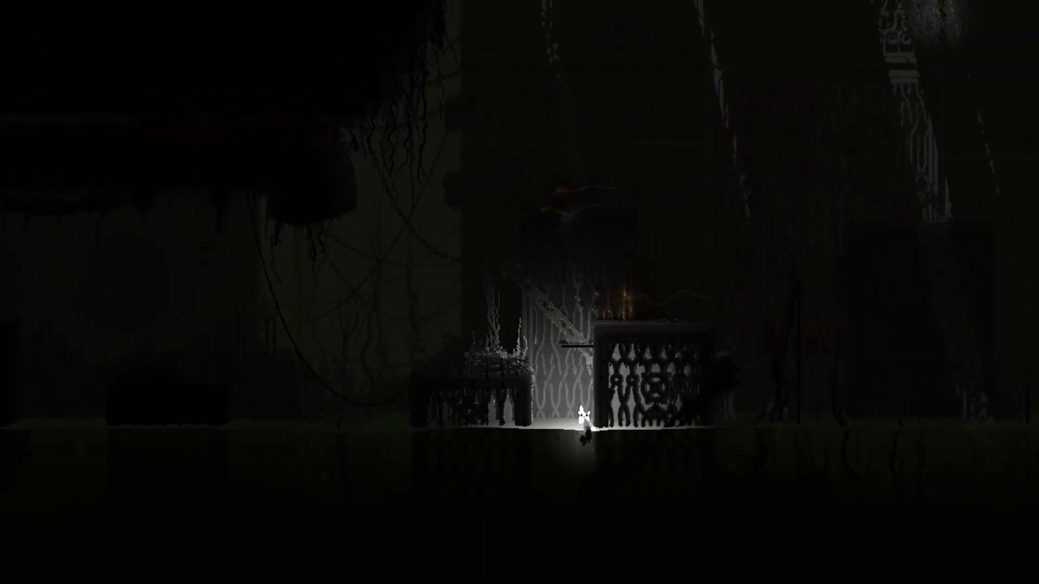
pyautogui.press('Left')
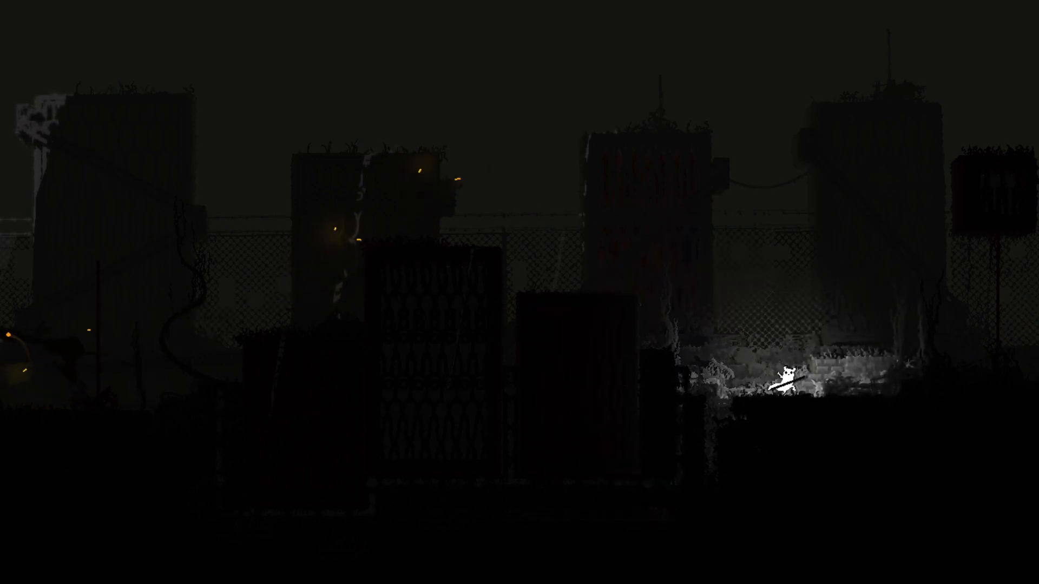
pyautogui.press('Left')
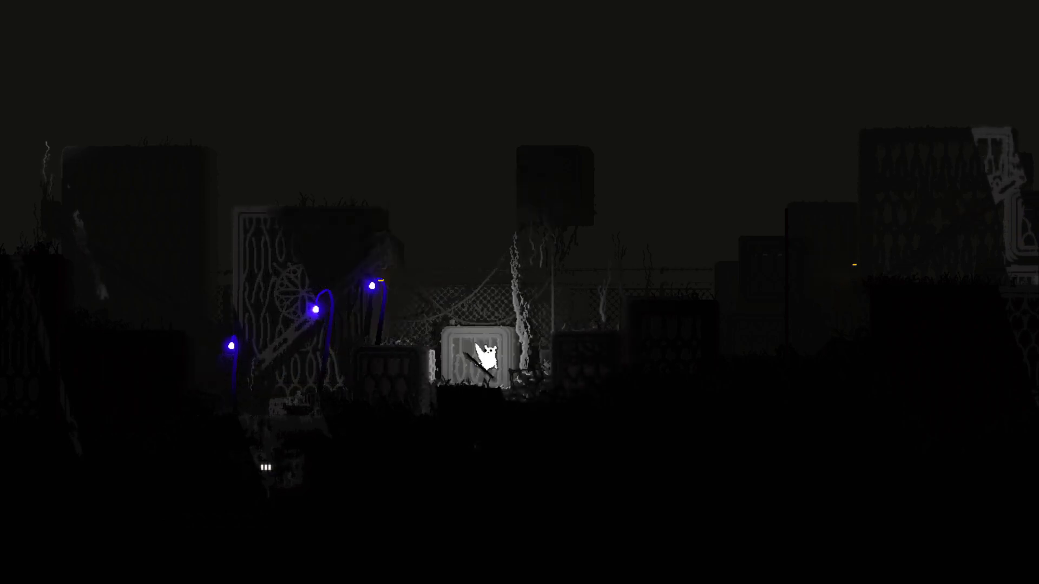
pyautogui.press('right')
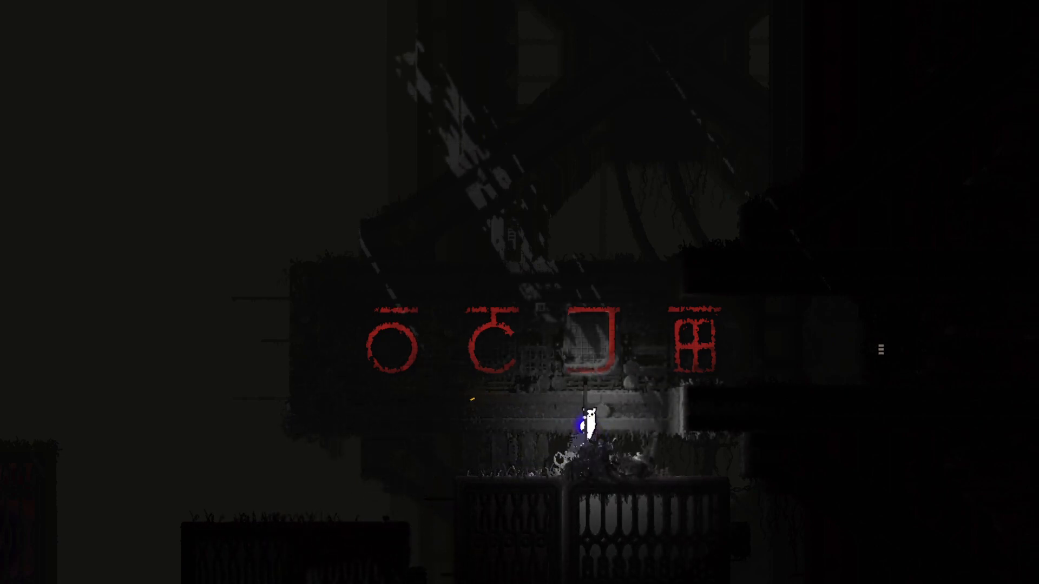
pyautogui.press('Right')
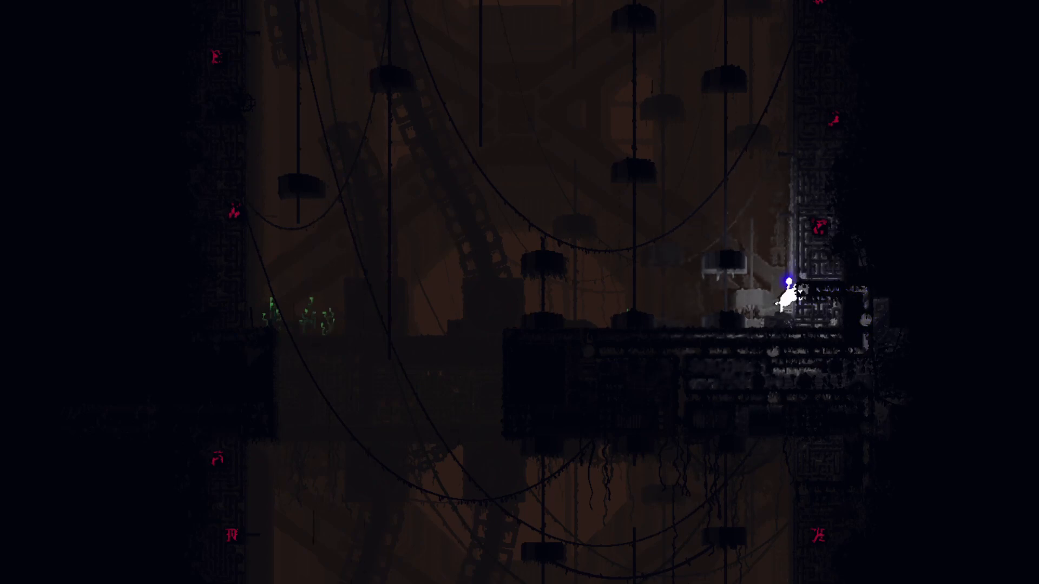
pyautogui.press('left')
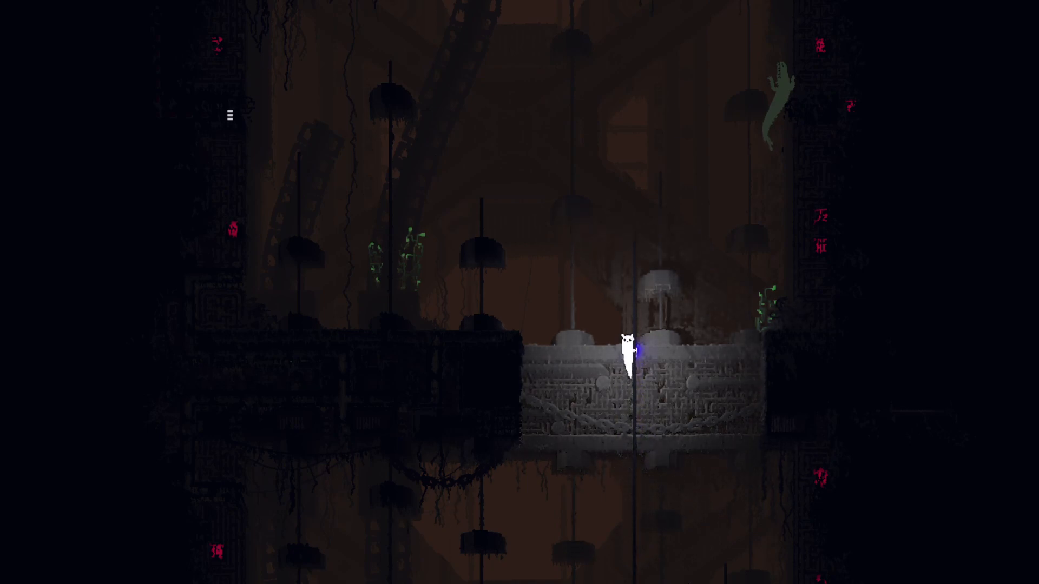
pyautogui.press('Left')
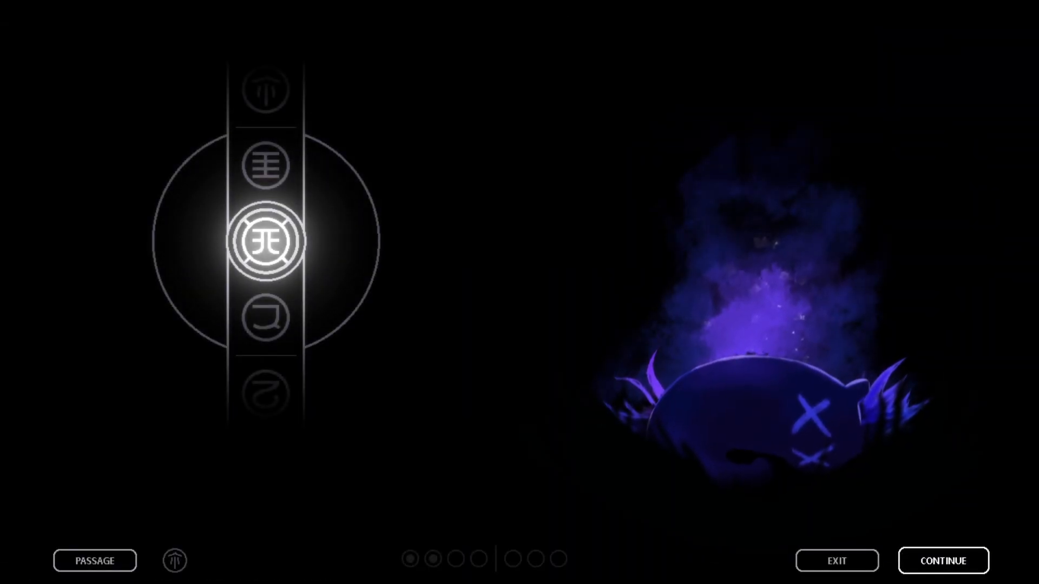
pyautogui.click(941, 561)
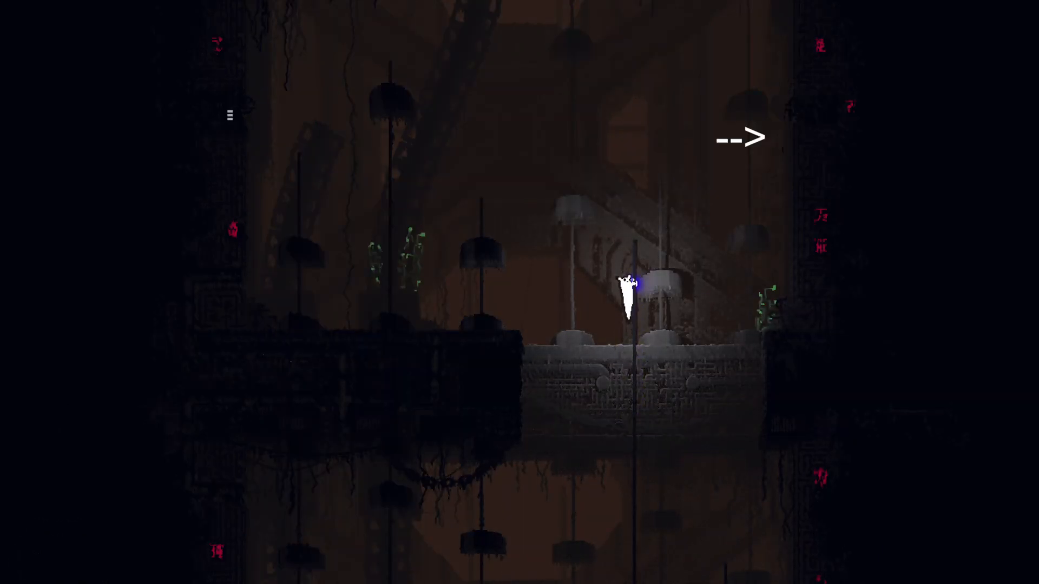
pyautogui.press('Left')
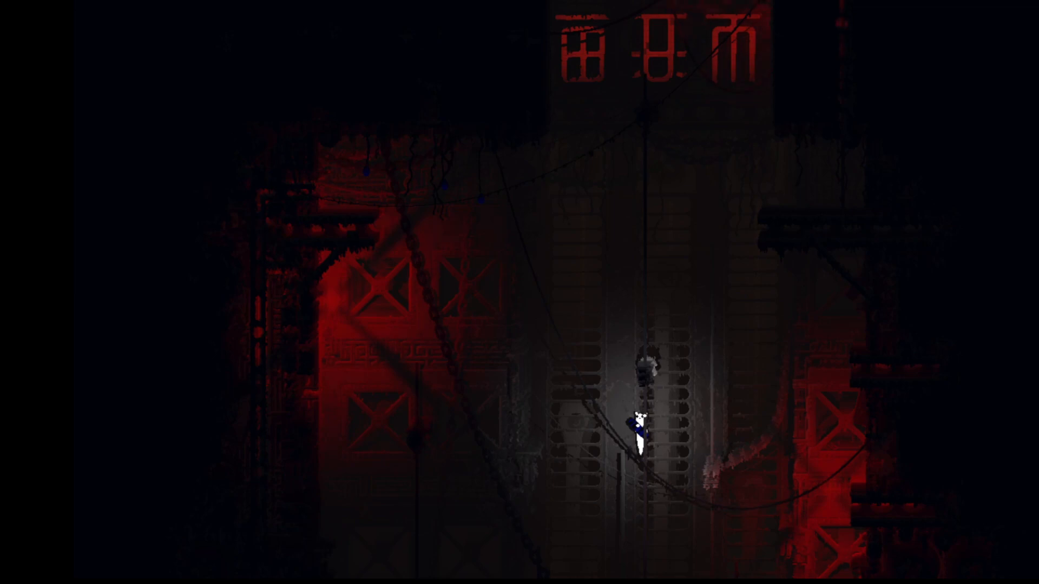
pyautogui.moveTo(383, 235)
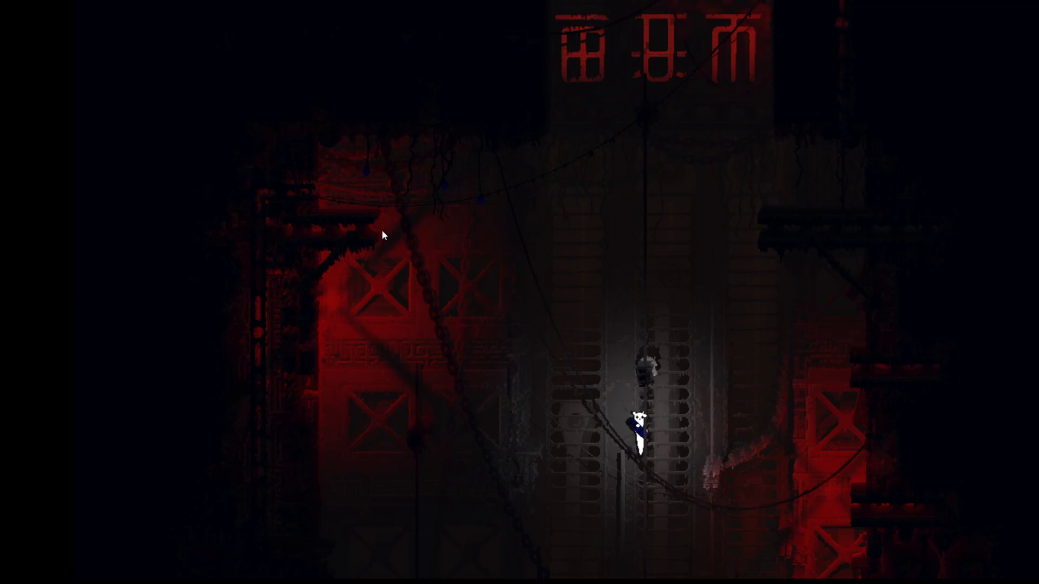
pyautogui.moveTo(630, 401)
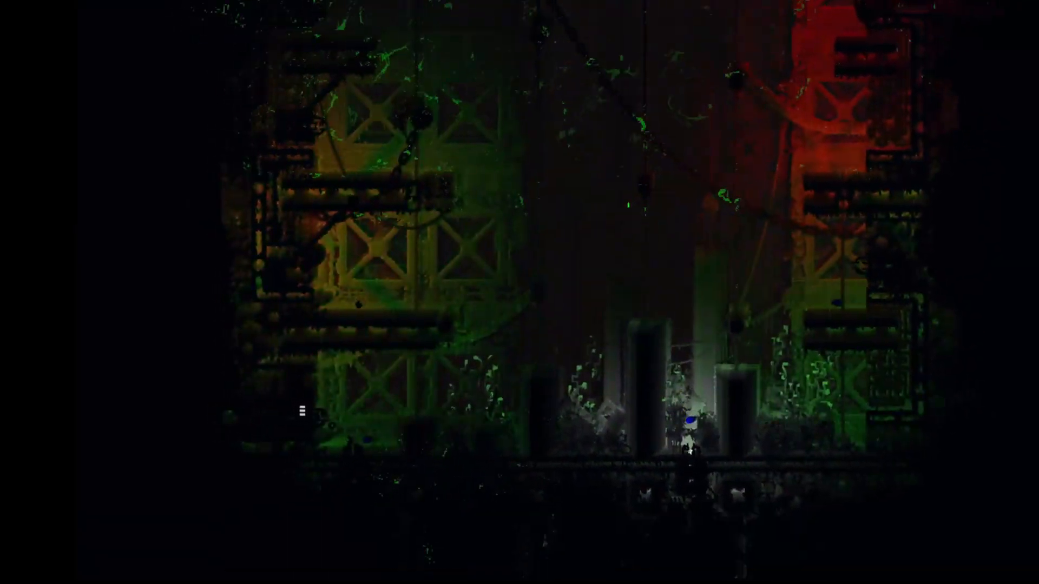
# - Exit the cycle from the pause menu, confirm Yes, and open Story mode
pyautogui.press('Escape')
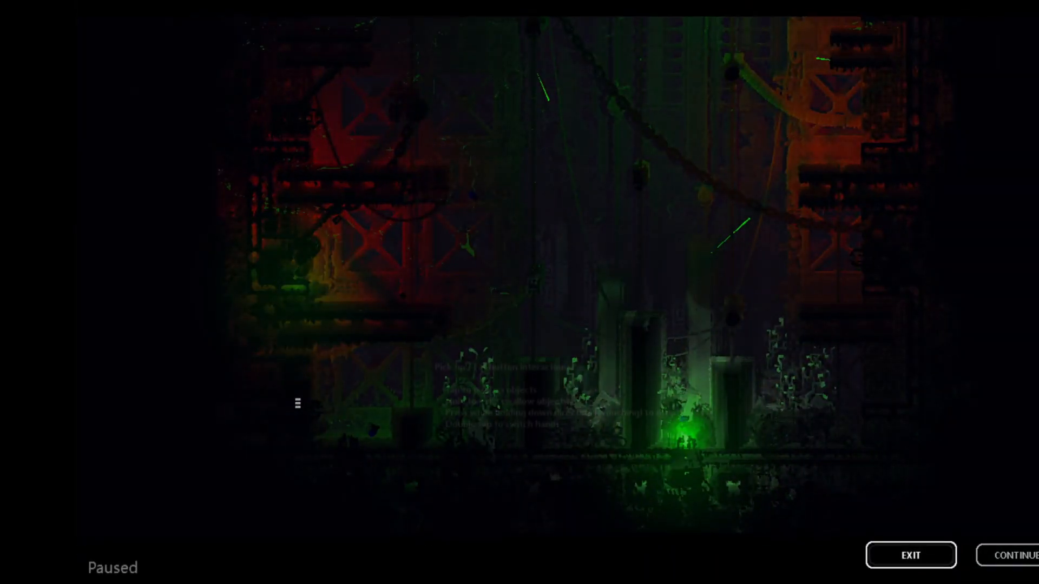
pyautogui.click(910, 555)
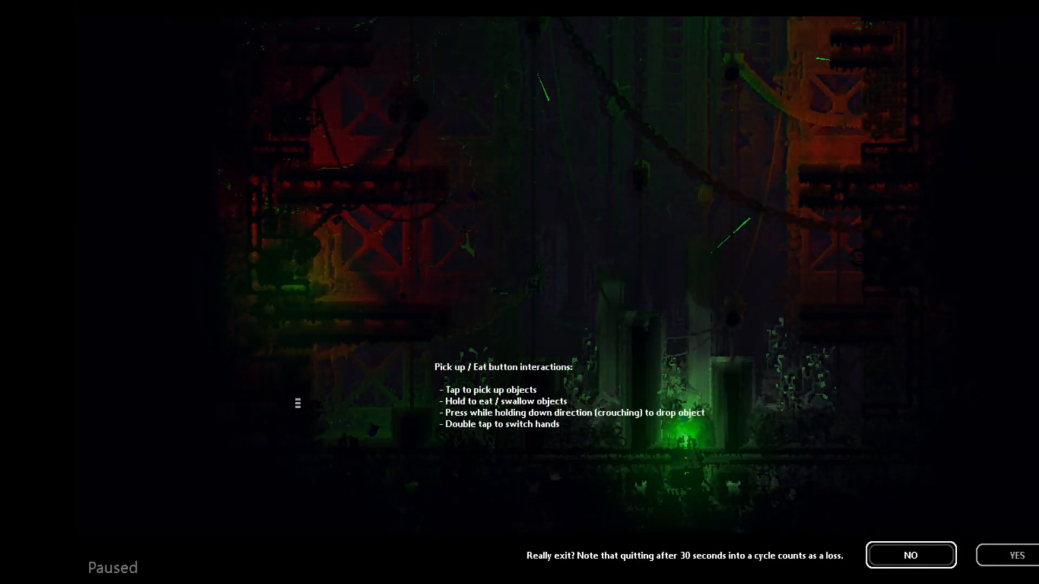
pyautogui.click(910, 556)
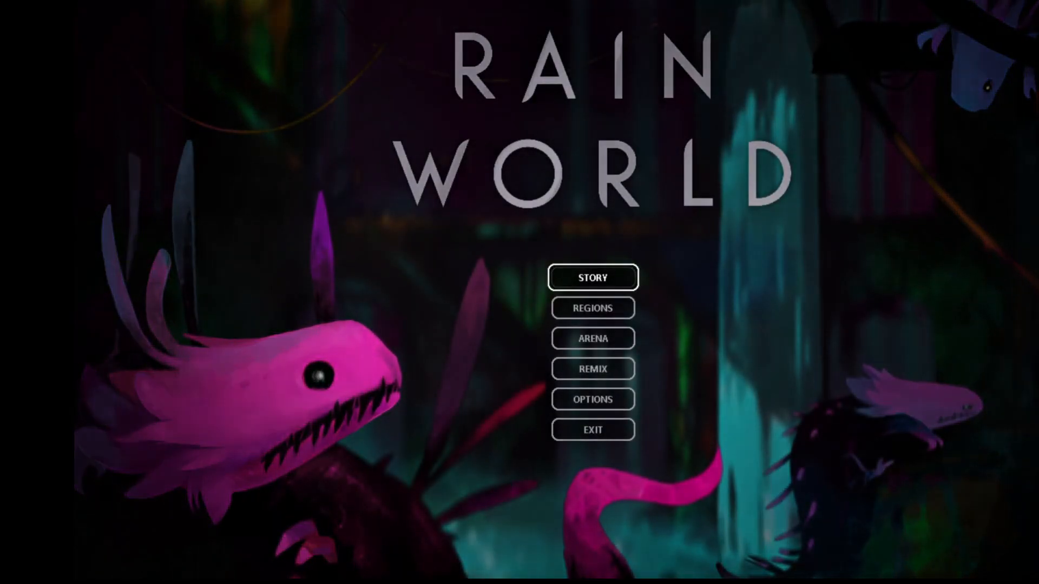
pyautogui.click(591, 277)
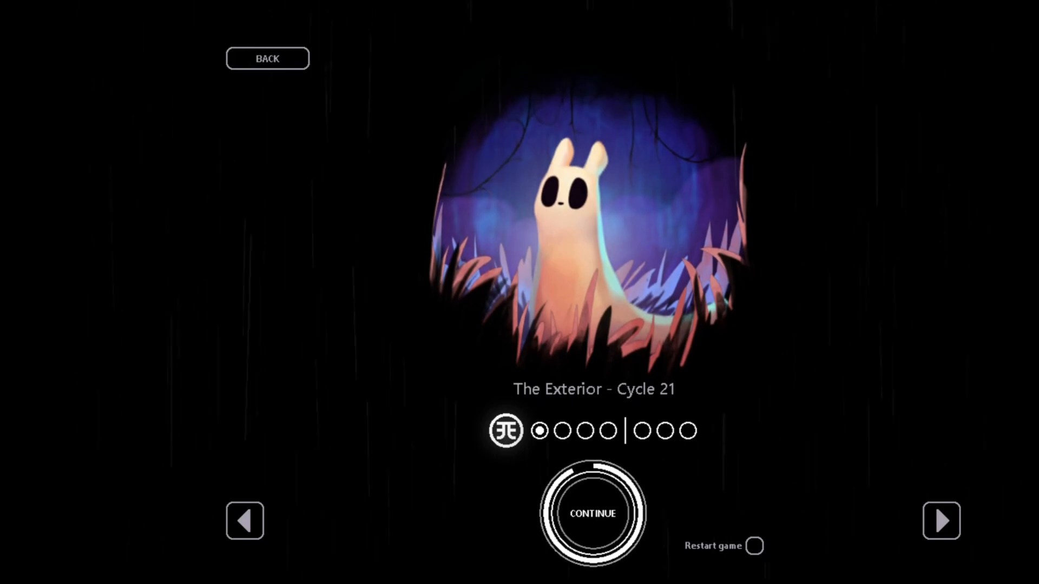